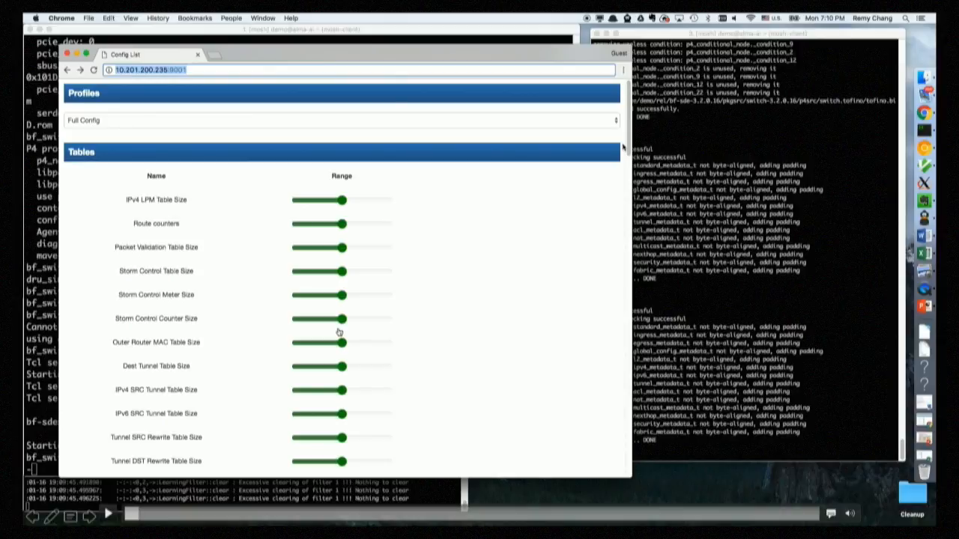
mouse_move(338, 332)
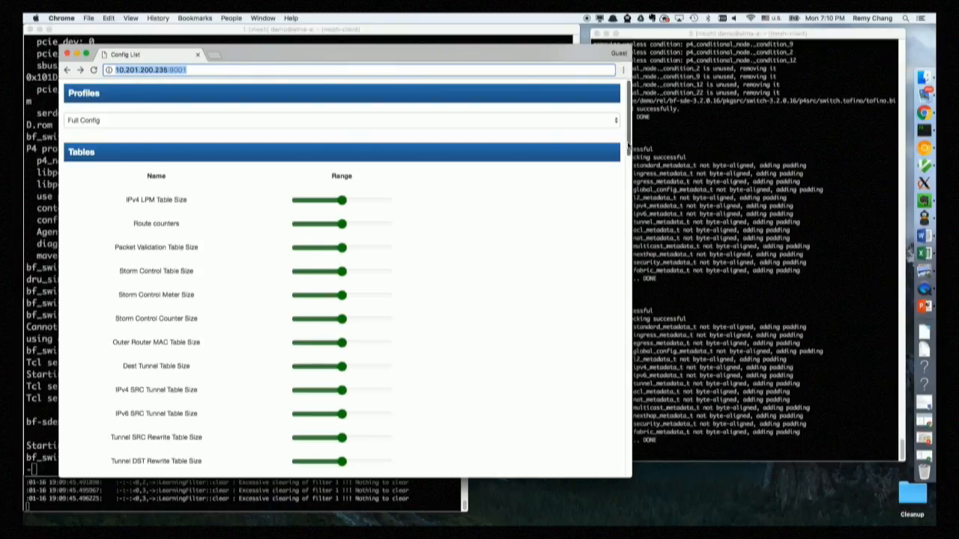
Step: Scroll through the Router vs Counters Demo page showing the Max routes profile
scroll("down", 3)
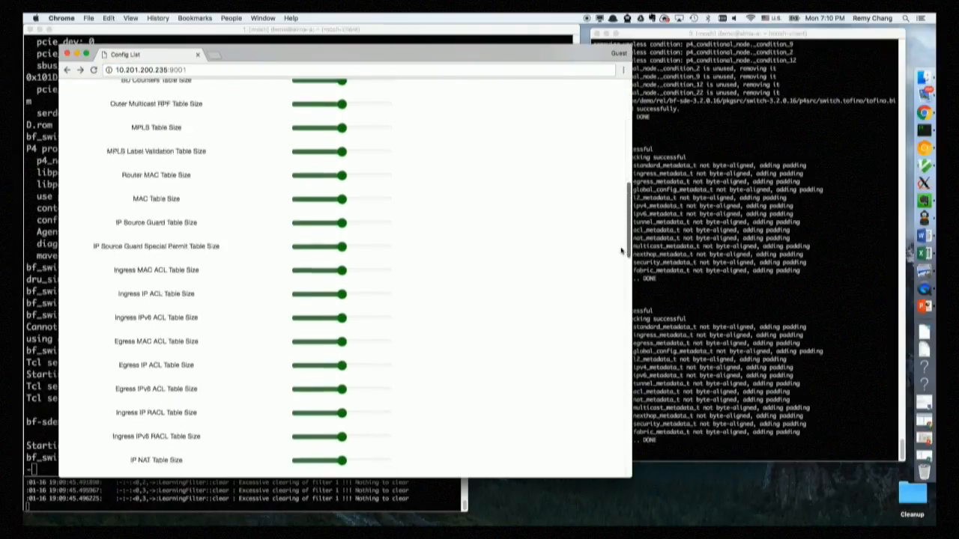
scroll("down", 3)
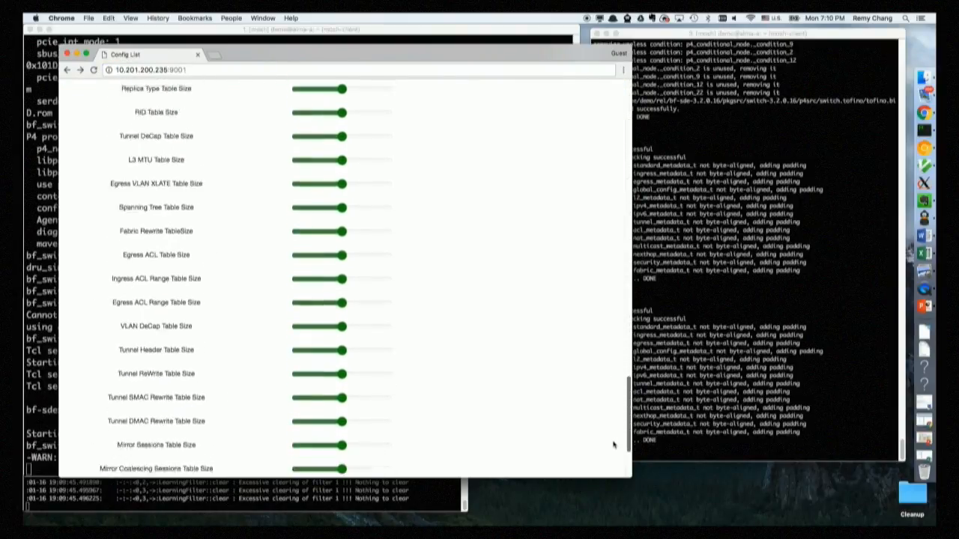
scroll("down", 3)
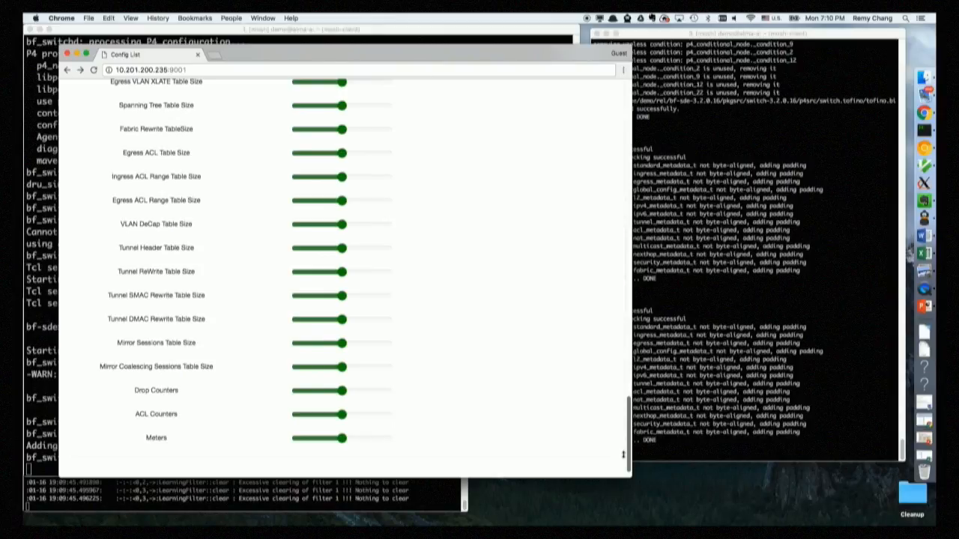
scroll("up", 3)
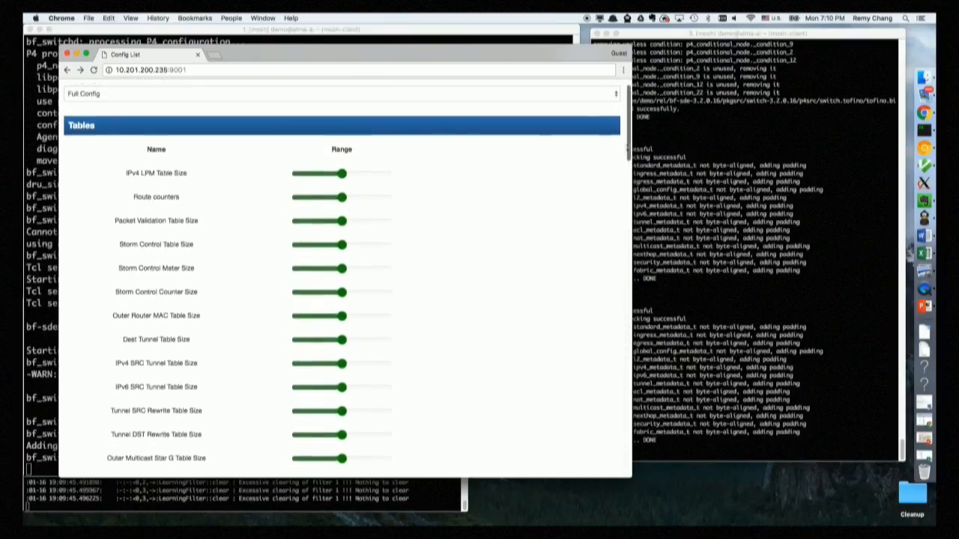
scroll("up", 3)
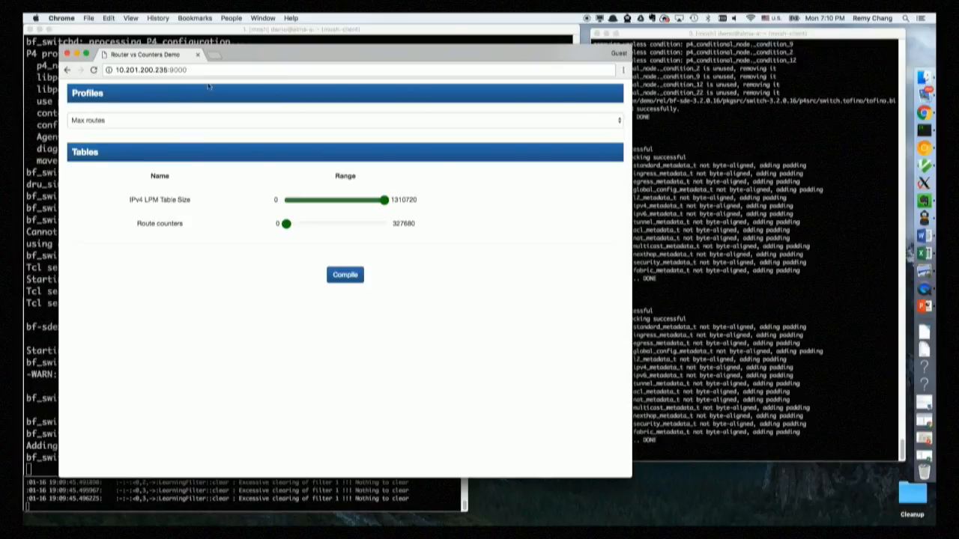
mouse_move(481, 35)
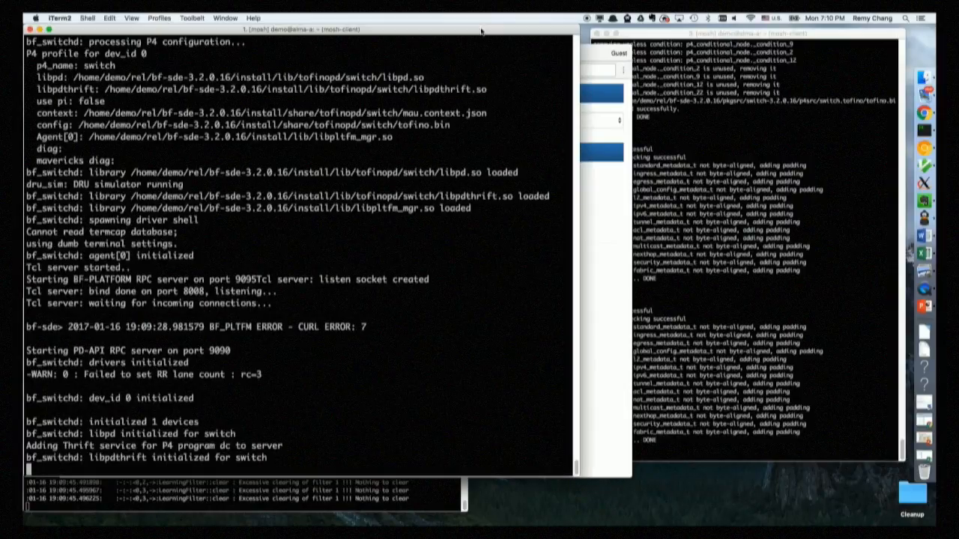
Step: Enter pipe_mgr and run routesummary to show 1,310,720 IPv4 routes and 0 counters
type("pipe_mg")
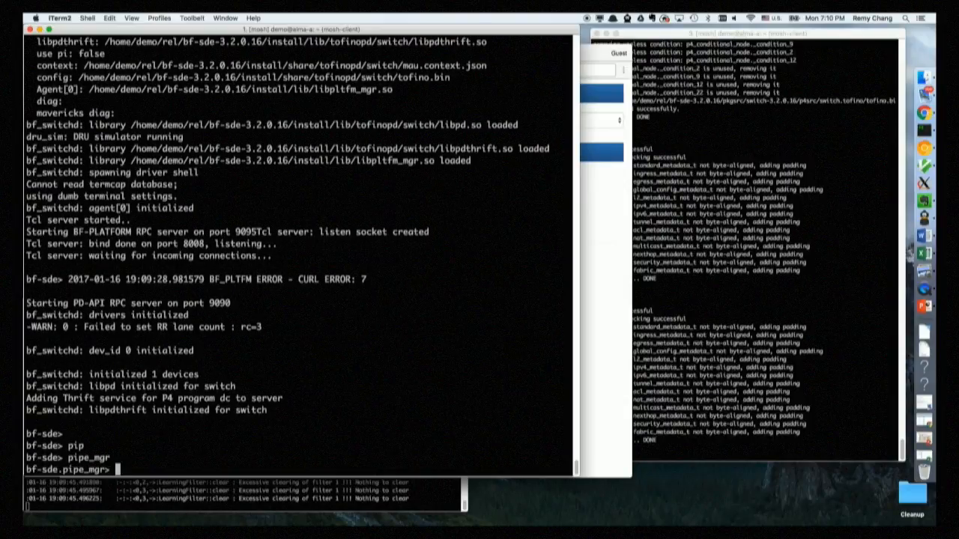
type("rou")
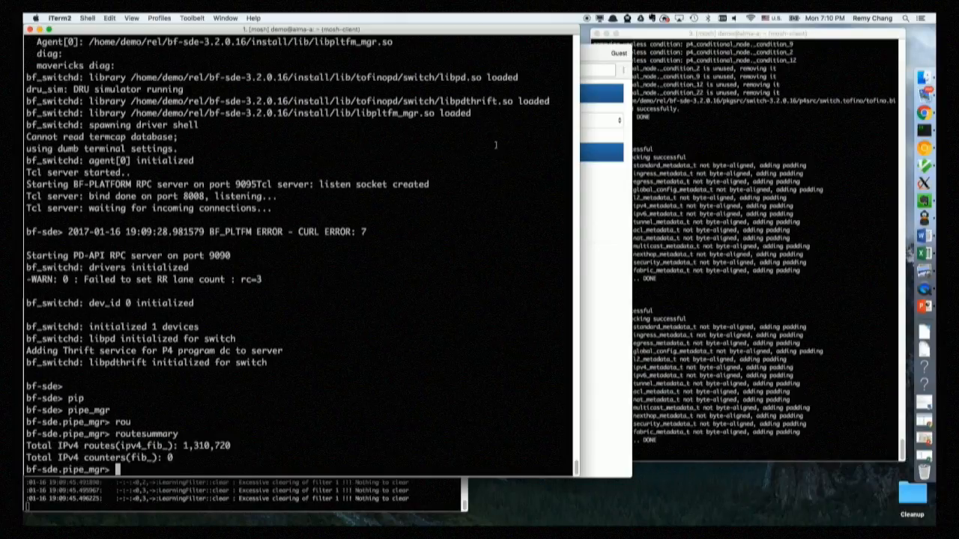
mouse_move(398, 383)
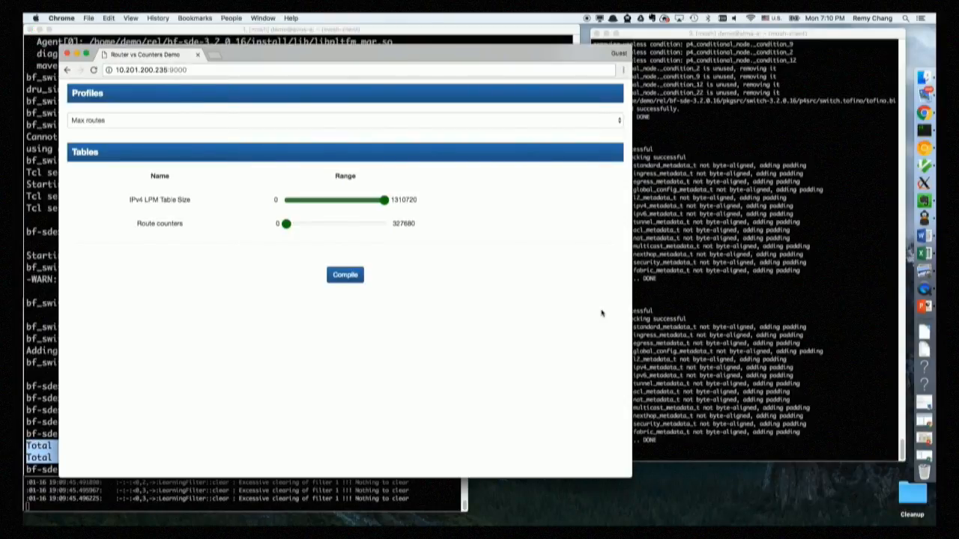
mouse_move(354, 216)
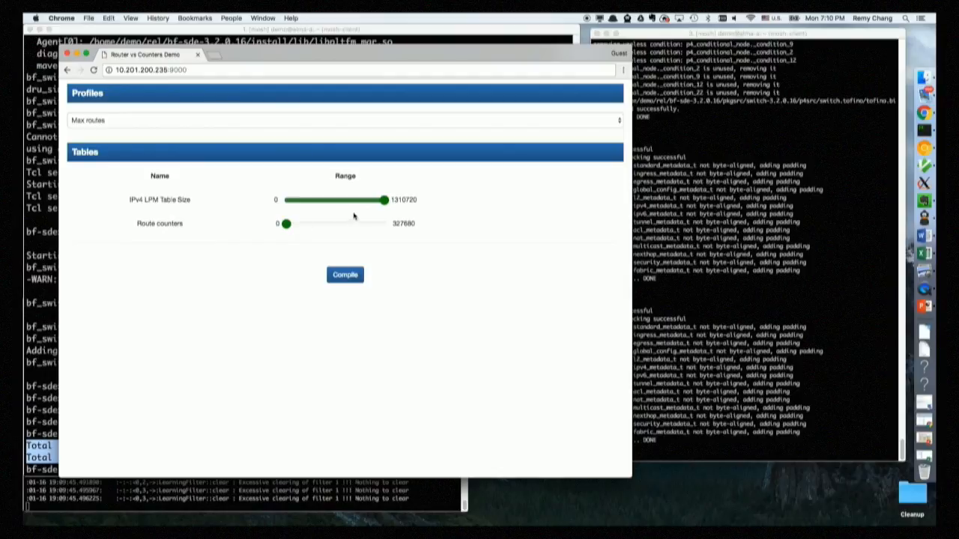
Step: Lower the IPv4 LPM Table Size slider and raise Route counters to 327680
left_click_drag(386, 200, 345, 200)
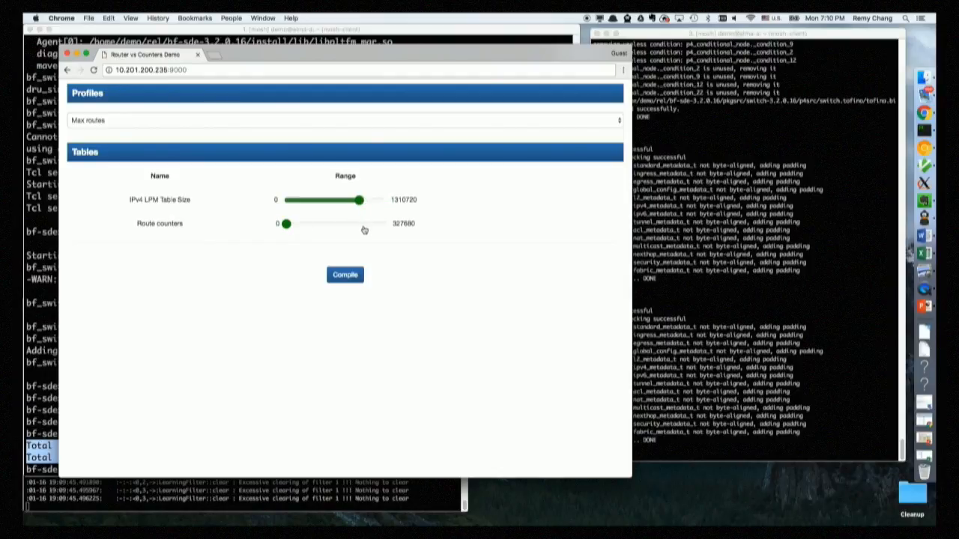
left_click_drag(286, 223, 387, 224)
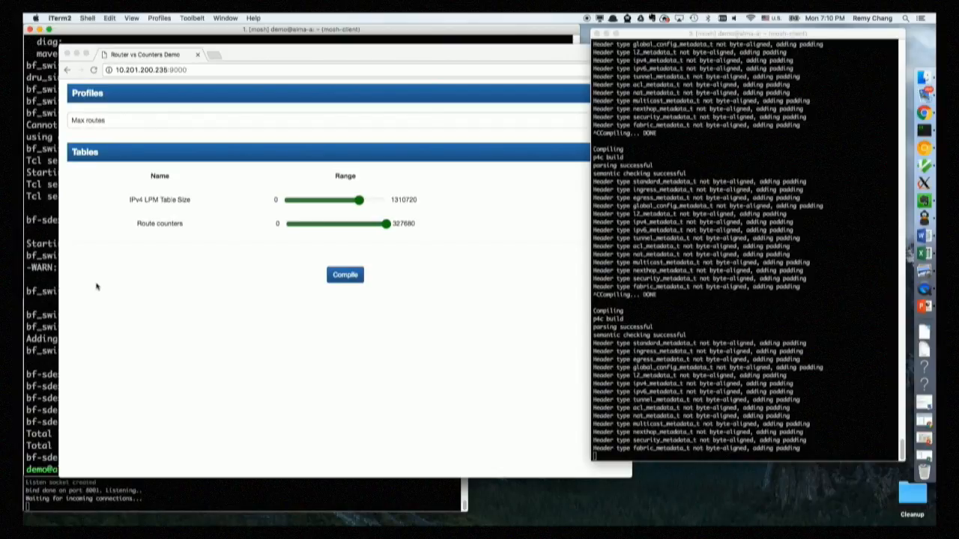
mouse_move(105, 289)
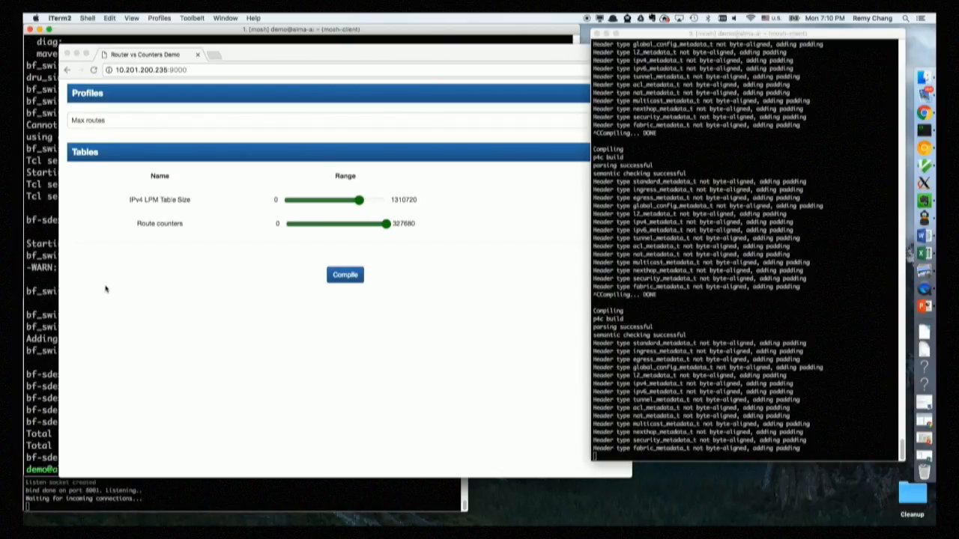